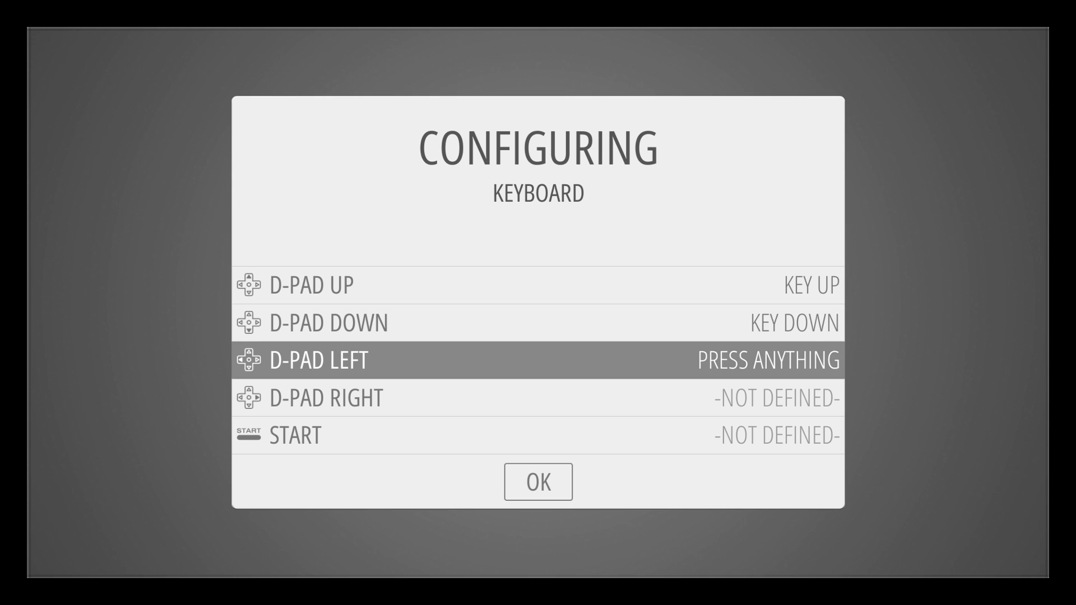
# Map Left arrow to D-pad Left, Q to Start, W to Select and A to button A
pyautogui.press('Left')
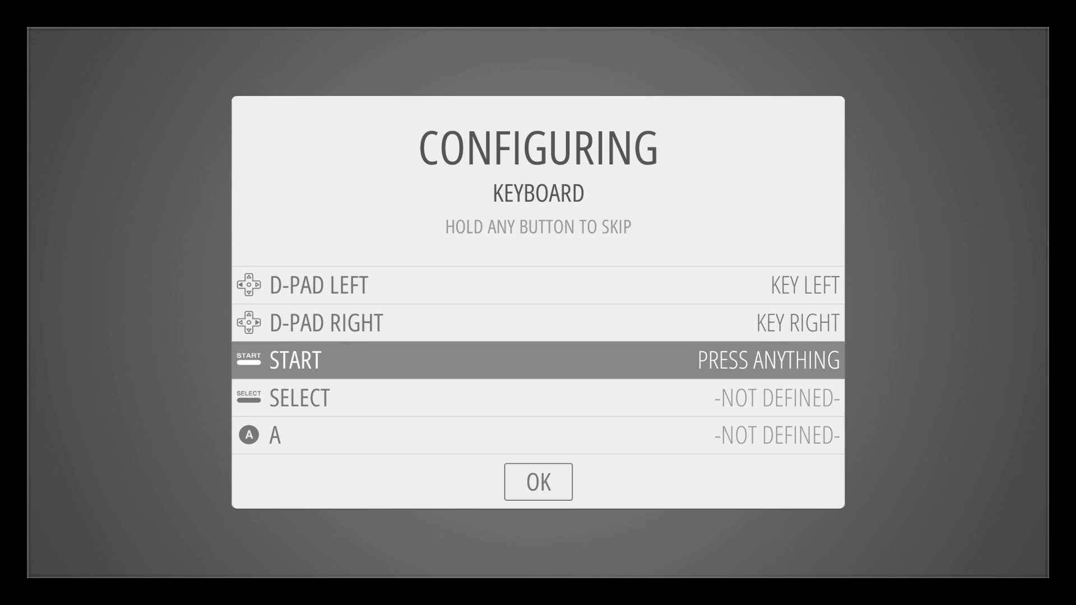
pyautogui.press('q')
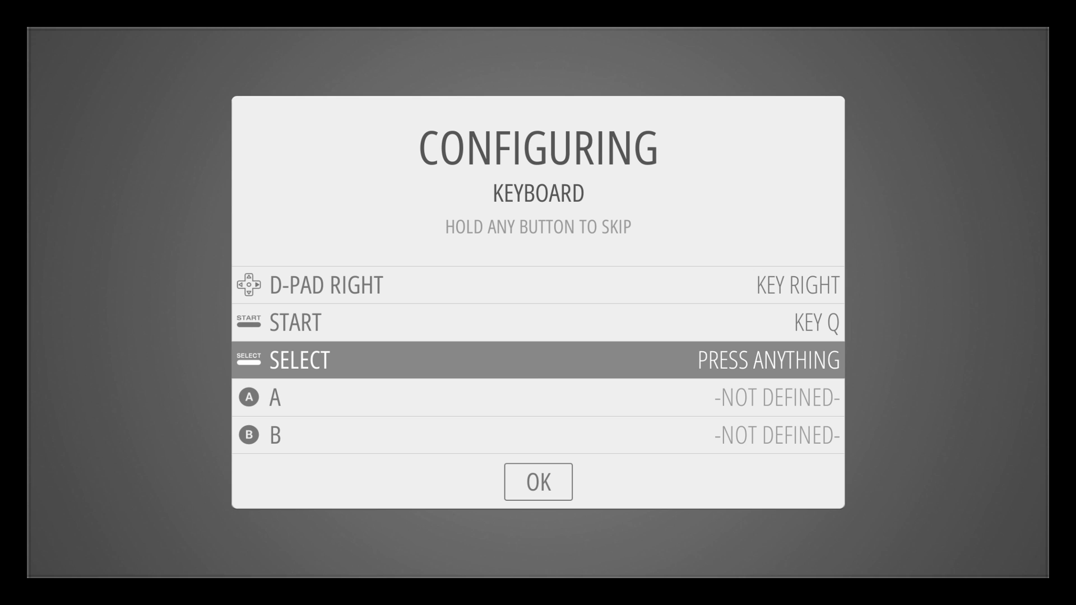
pyautogui.press('w')
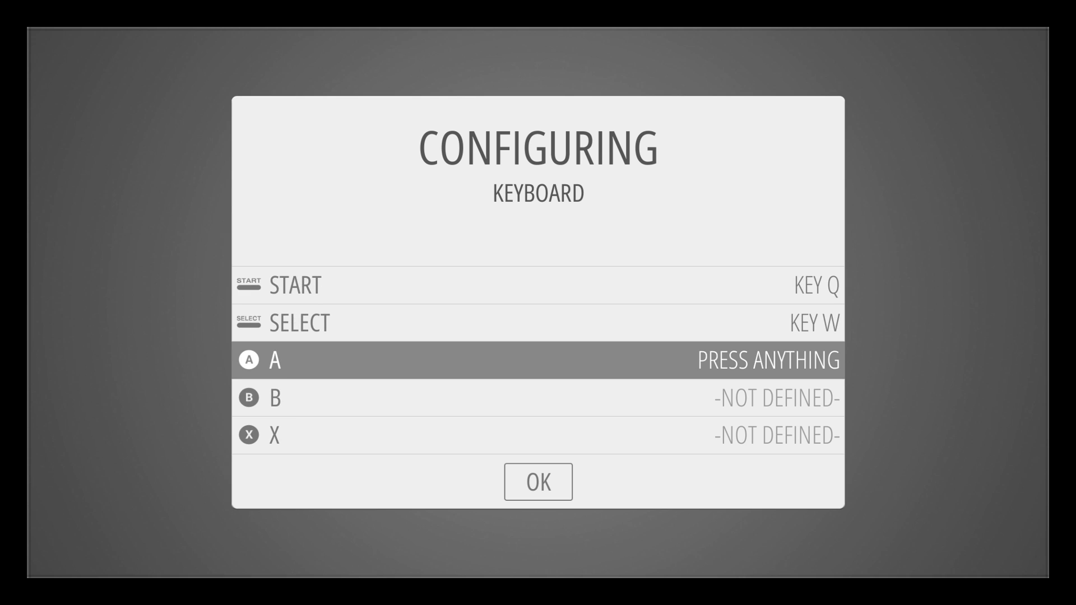
pyautogui.press('a')
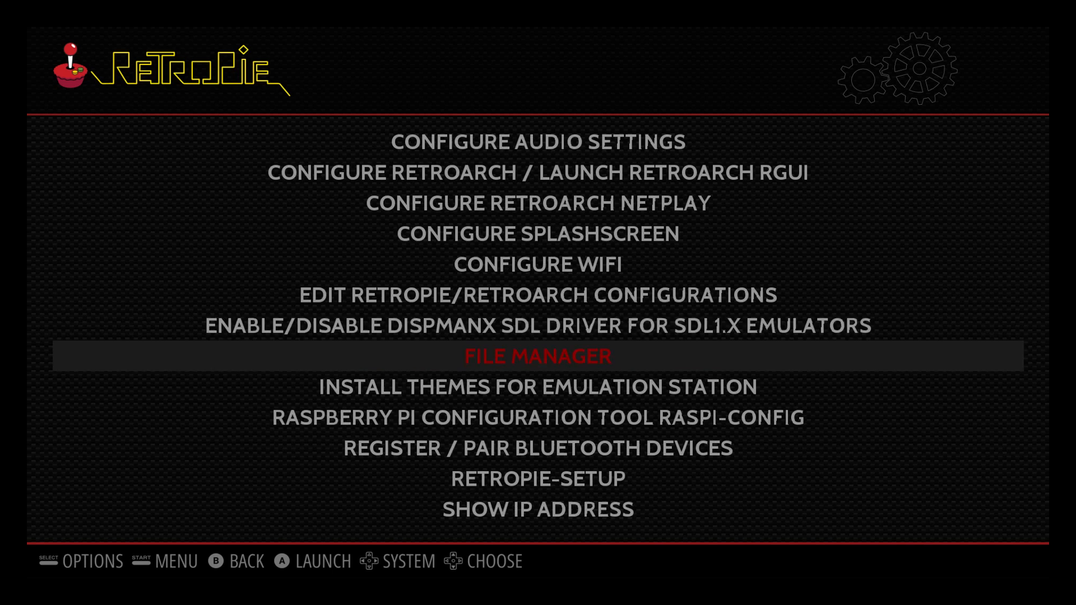
# Move down to the RETROPIE-SETUP entry in the RetroPie tools list
pyautogui.press('Down')
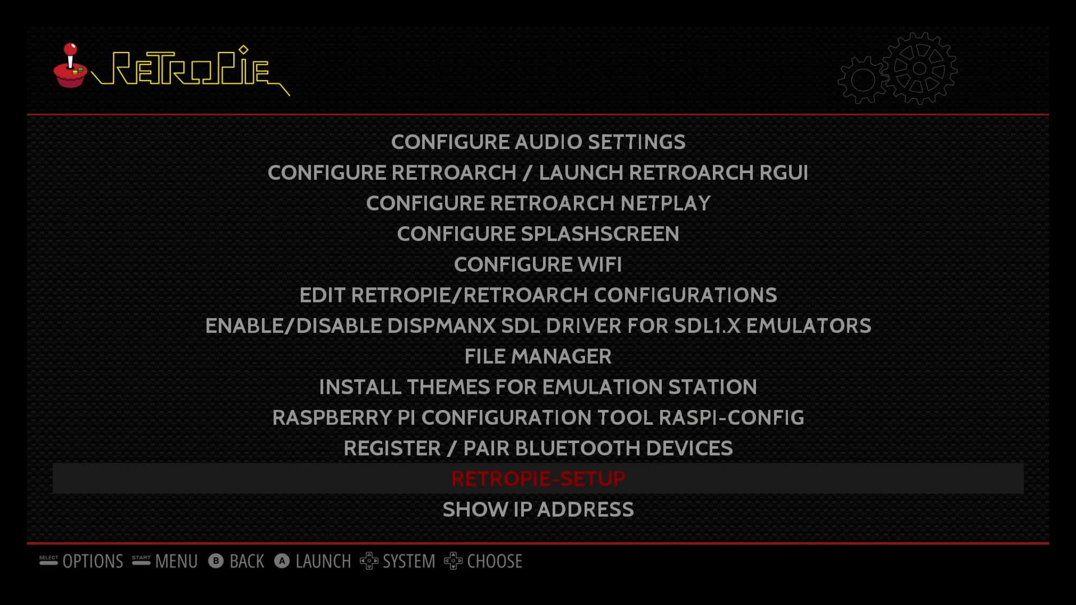
# Run task 310 Install/Pair PS3 controller and choose option 5 to remove existing configurations
pyautogui.click(539, 478)
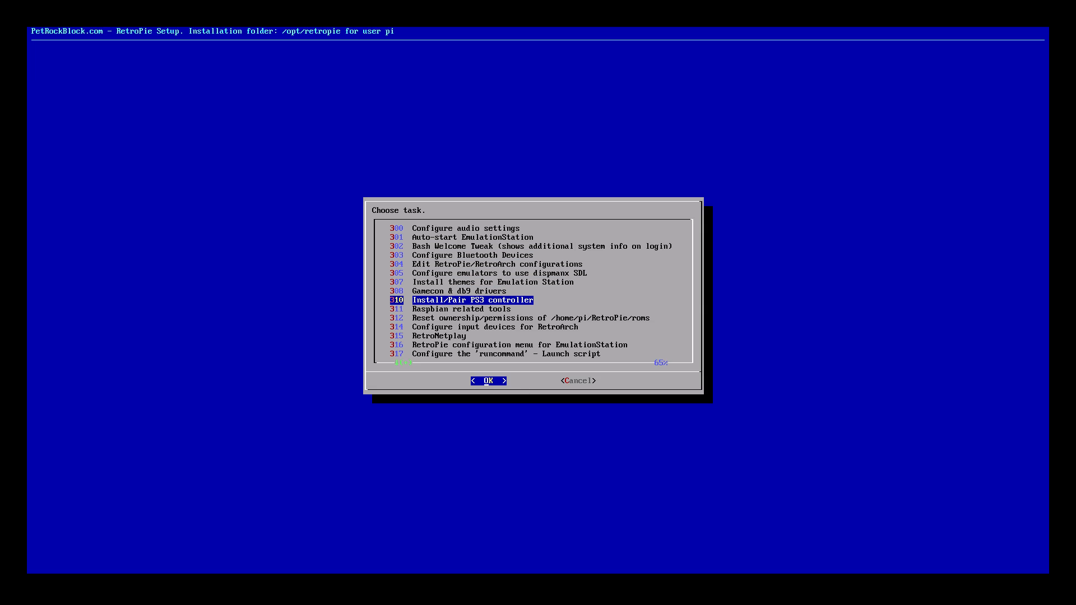
pyautogui.click(488, 381)
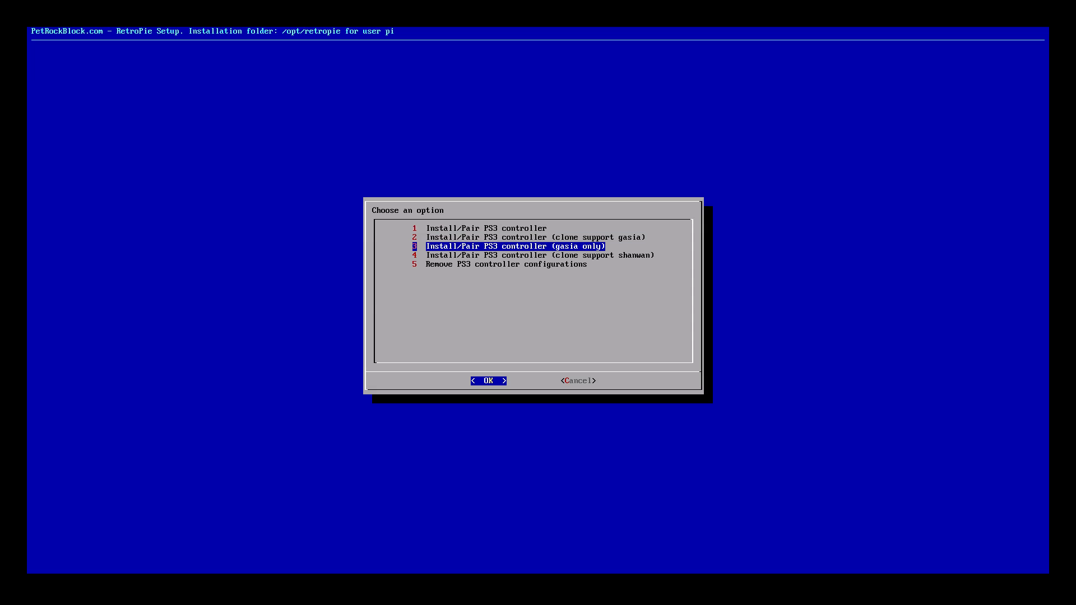
pyautogui.press('Down')
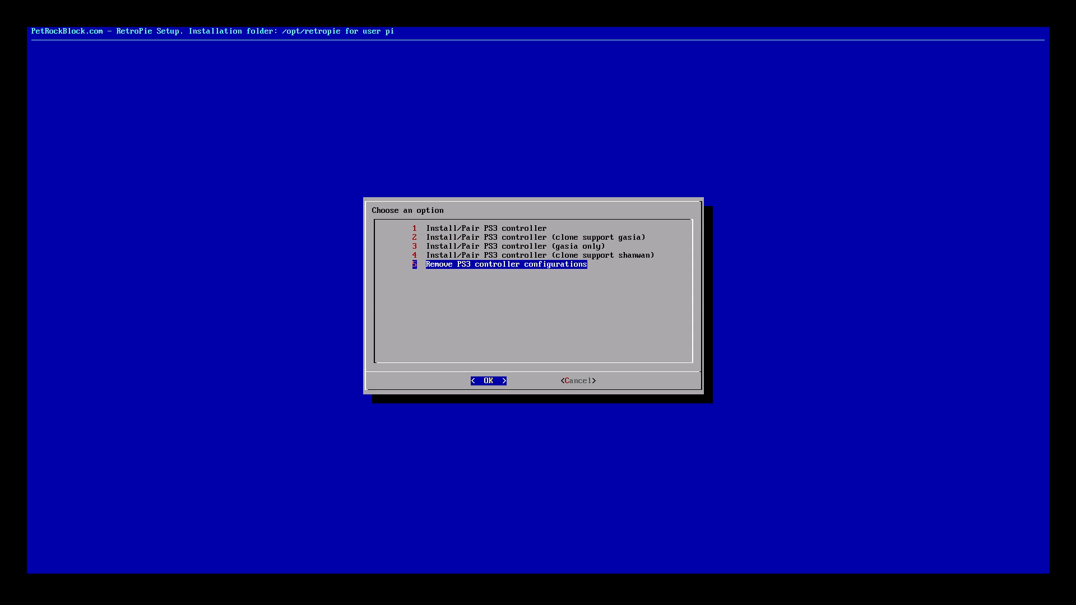
pyautogui.click(488, 381)
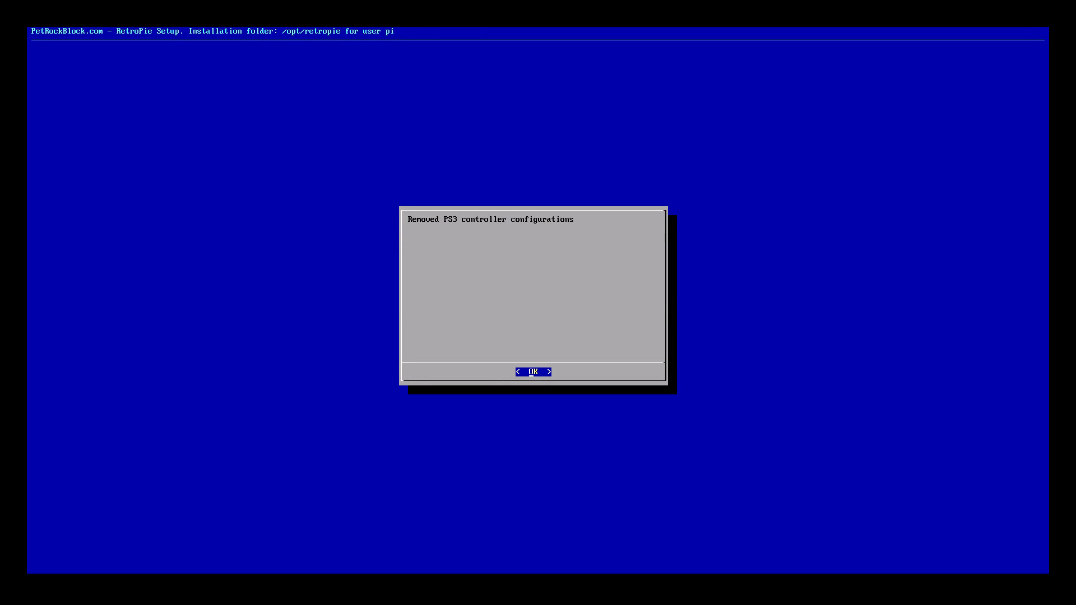
# Dismiss the removal message and run option 1 Install/Pair PS3 controller
pyautogui.click(533, 371)
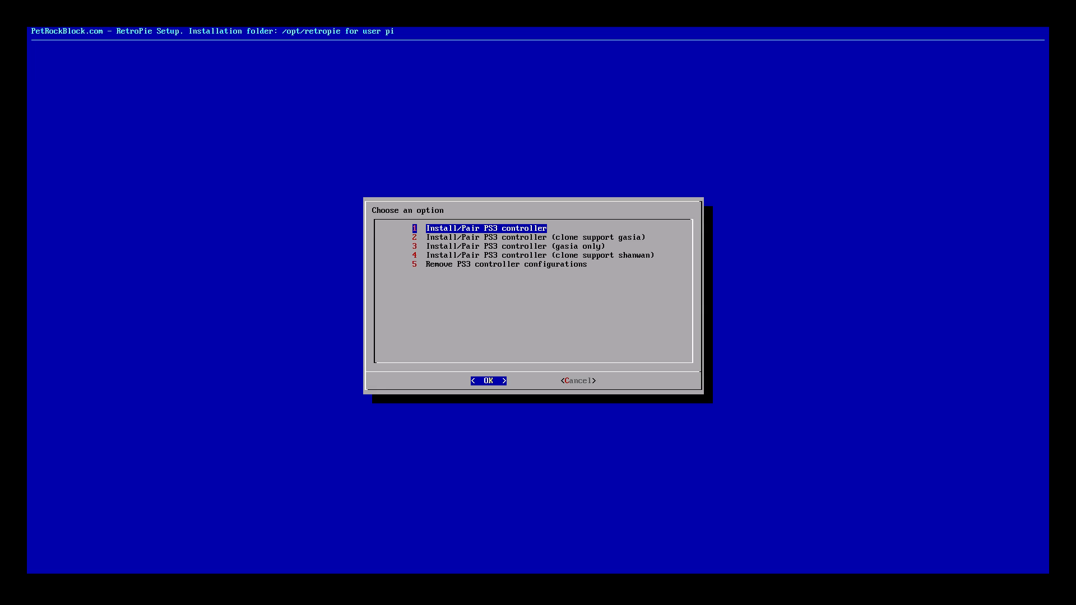
pyautogui.click(488, 381)
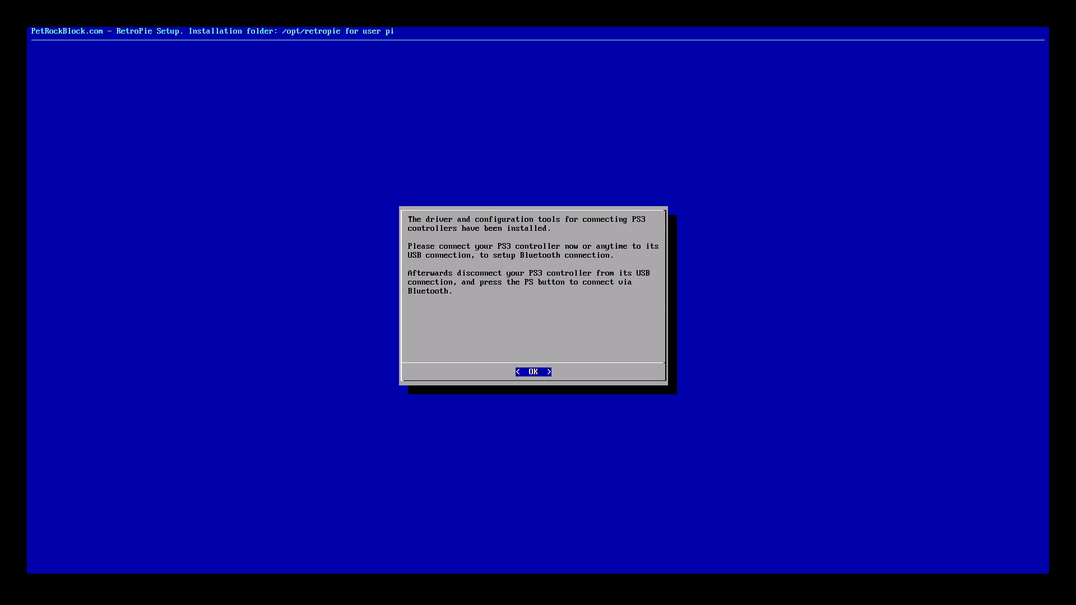
# Acknowledge the installation message and cancel out of RetroPie-Setup to EmulationStation
pyautogui.click(533, 371)
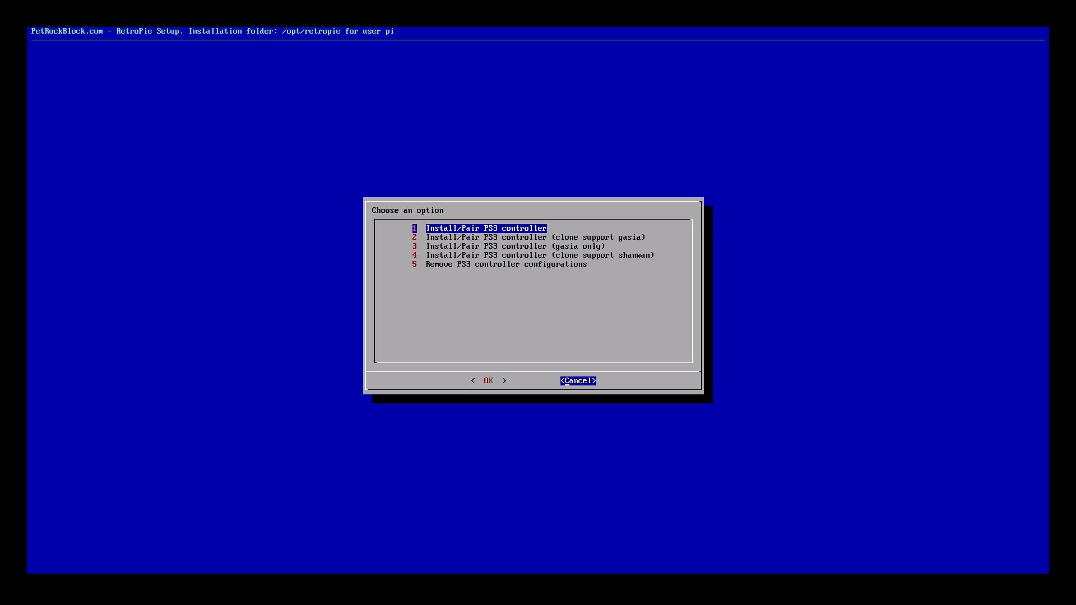
pyautogui.click(578, 381)
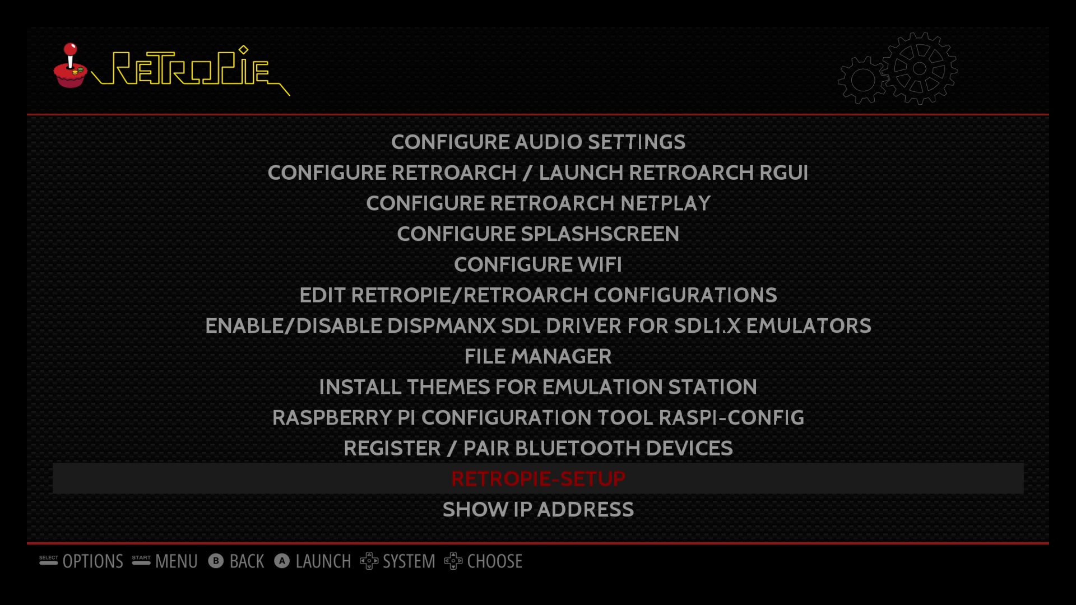
# Start input configuration and map the PS3 controller's D-pad Down and Start as Gamepad 1
pyautogui.press('start')
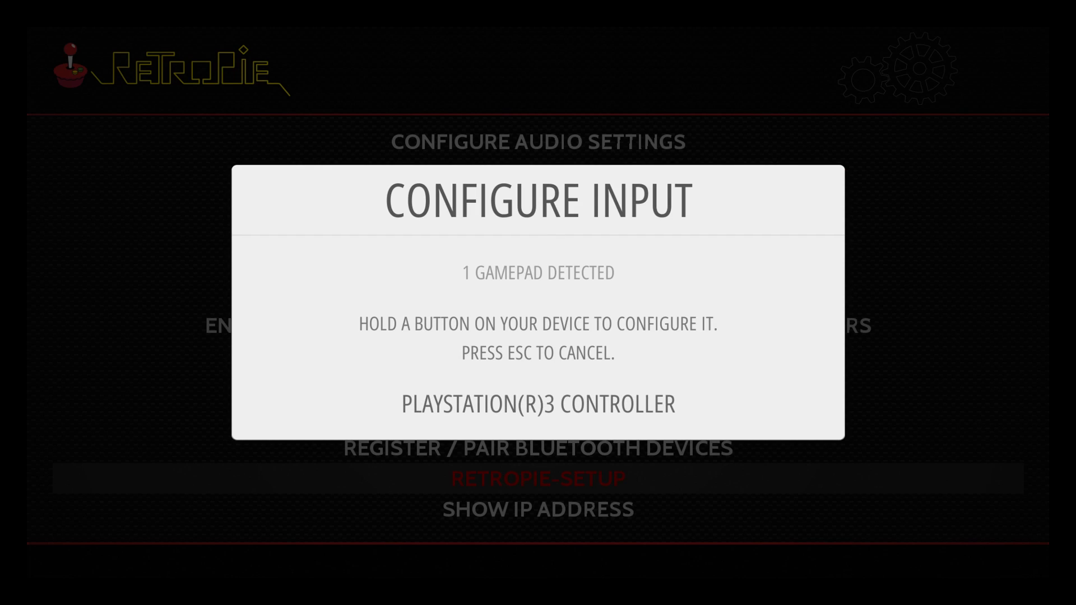
pyautogui.press('Enter')
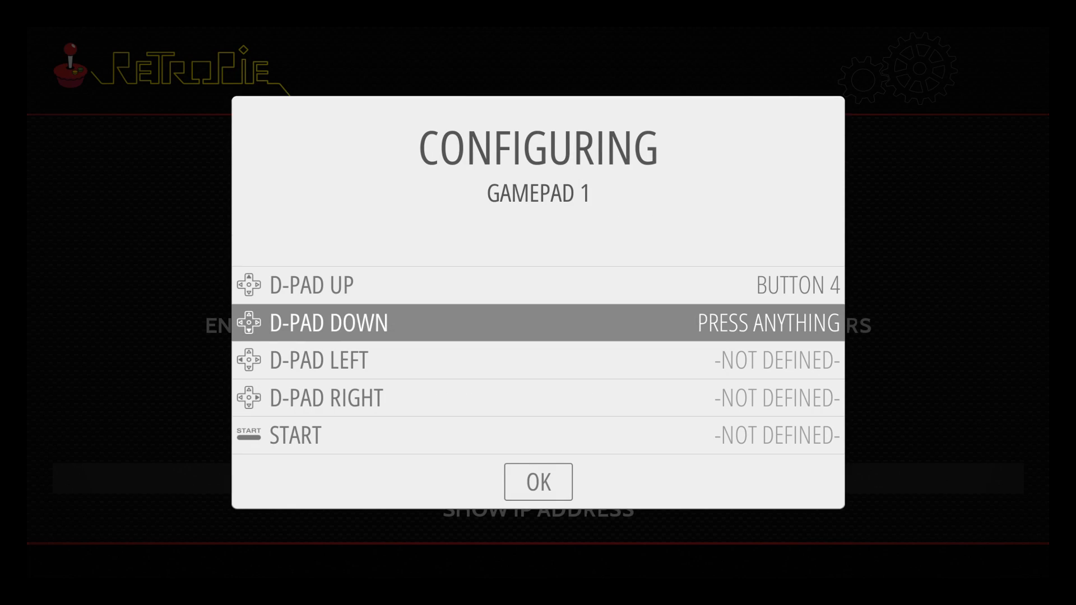
pyautogui.press('Enter')
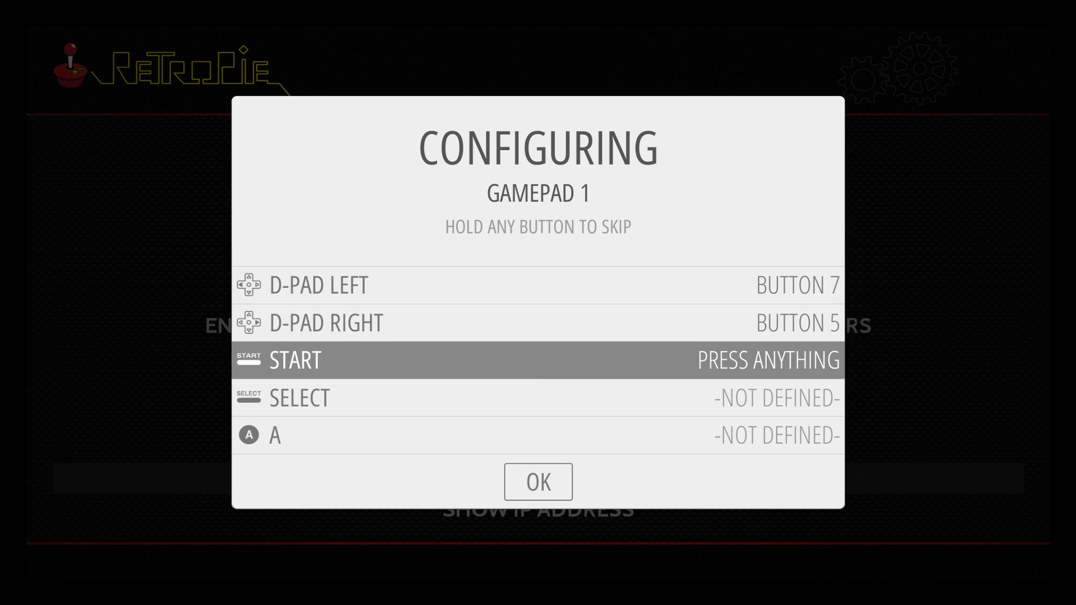
pyautogui.press('Enter')
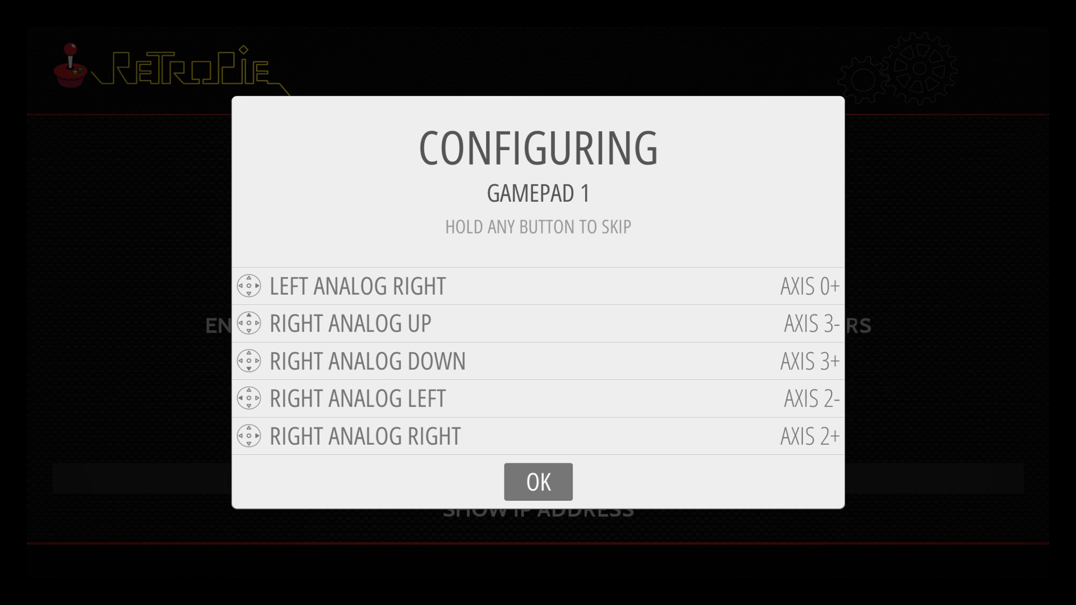
# Confirm the Gamepad 1 mapping and scroll right through the system carousel to RetroPie
pyautogui.click(538, 481)
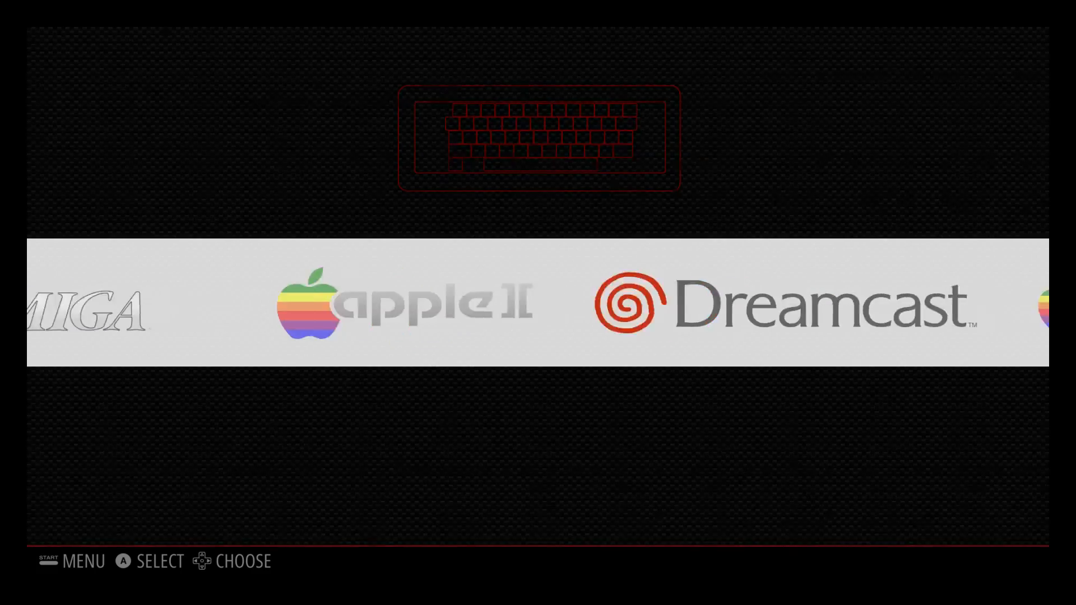
pyautogui.hscroll(3)
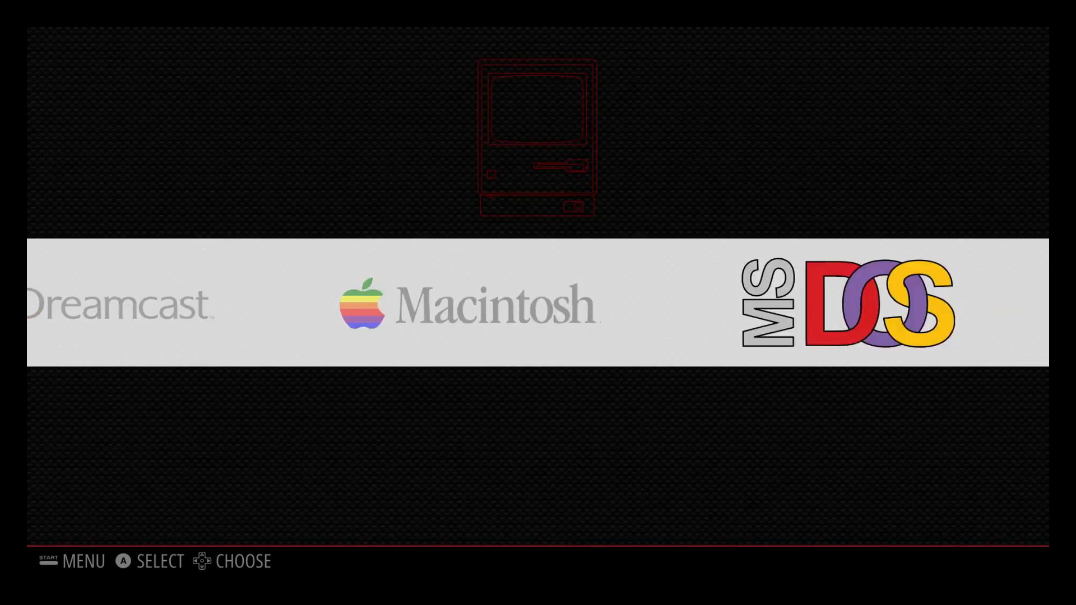
pyautogui.hscroll(3)
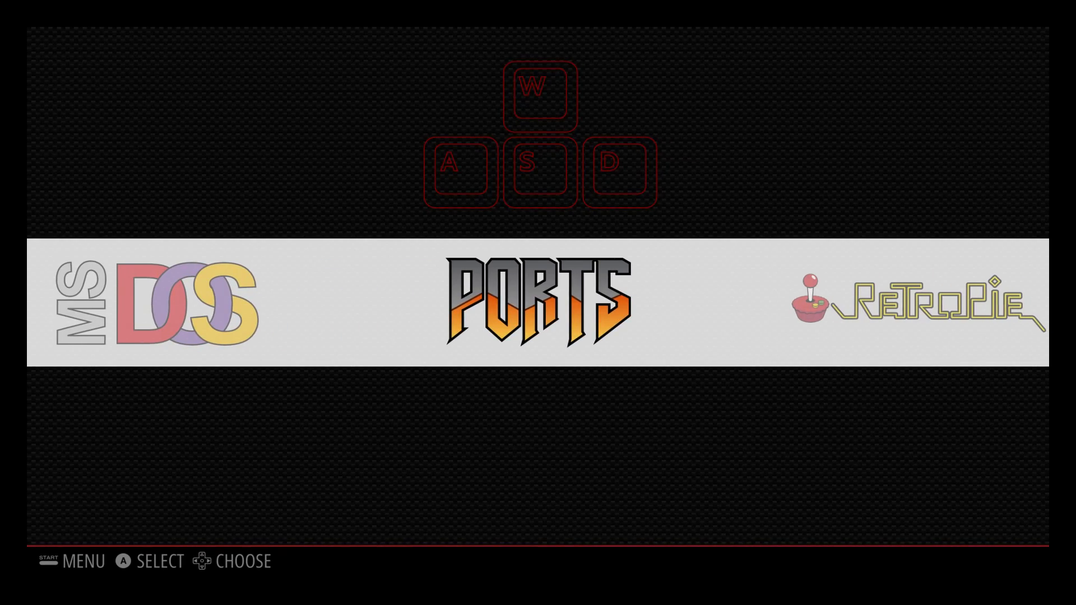
pyautogui.press('Right')
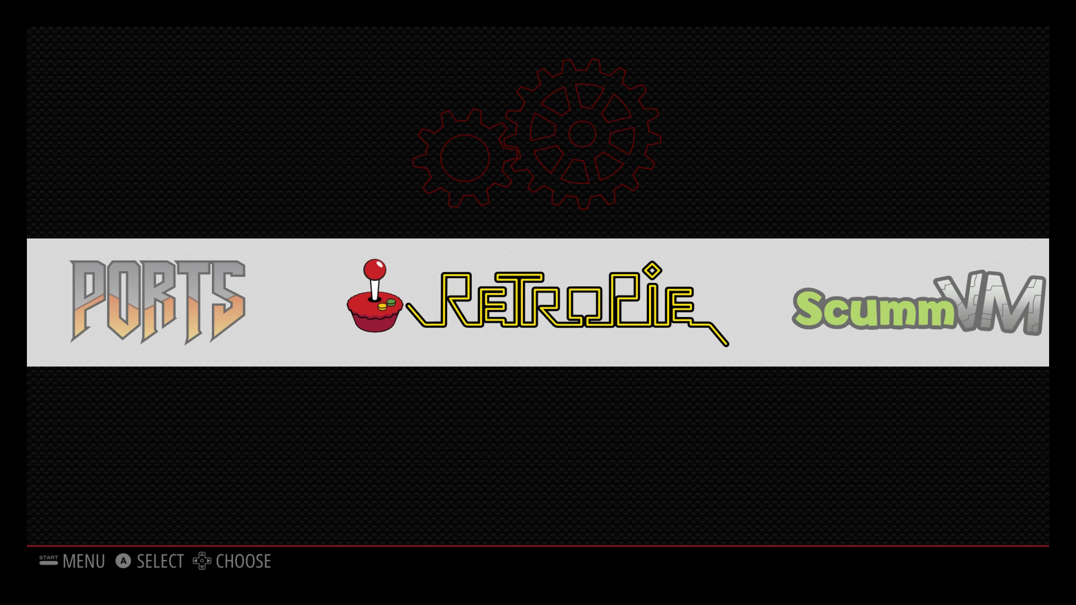